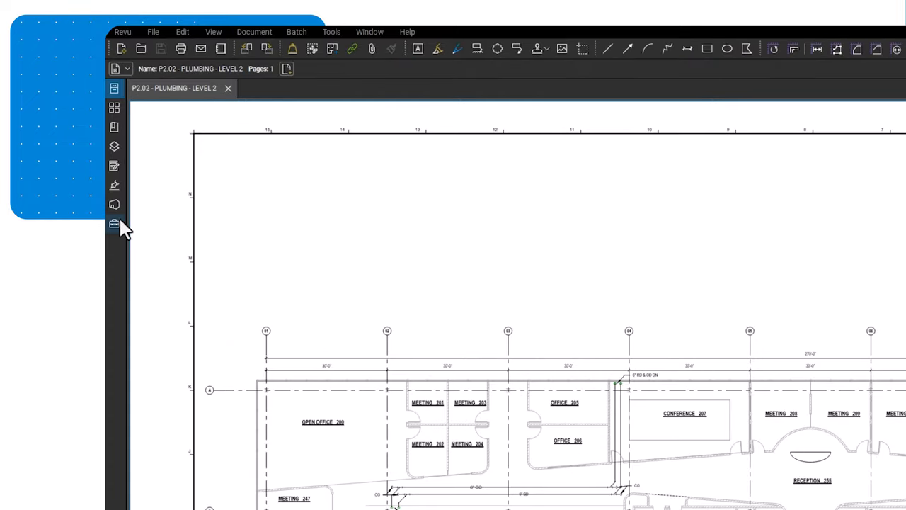
Open the Tool Chest panel beside the P2.02 Plumbing Level 2 drawing
left_click(114, 224)
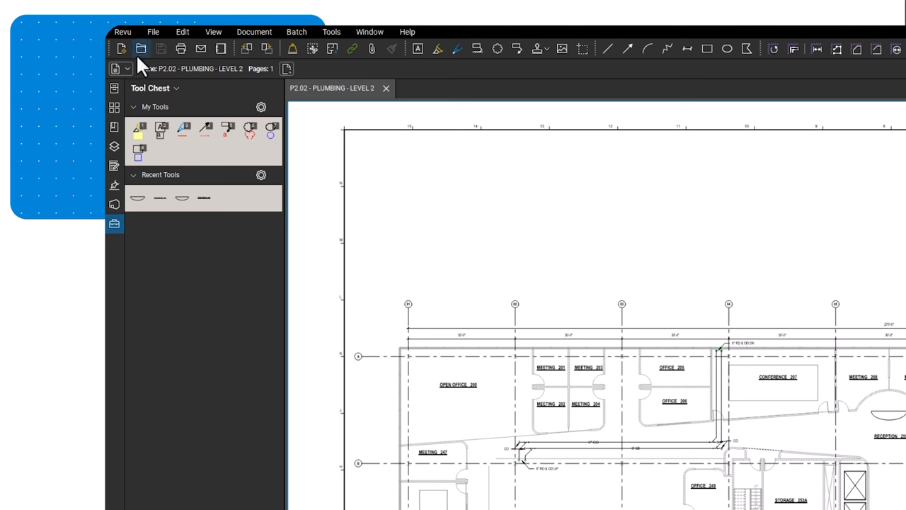
Switch to the Revu profile containing the Architect, Contractor and Engineer Review sets
left_click(122, 32)
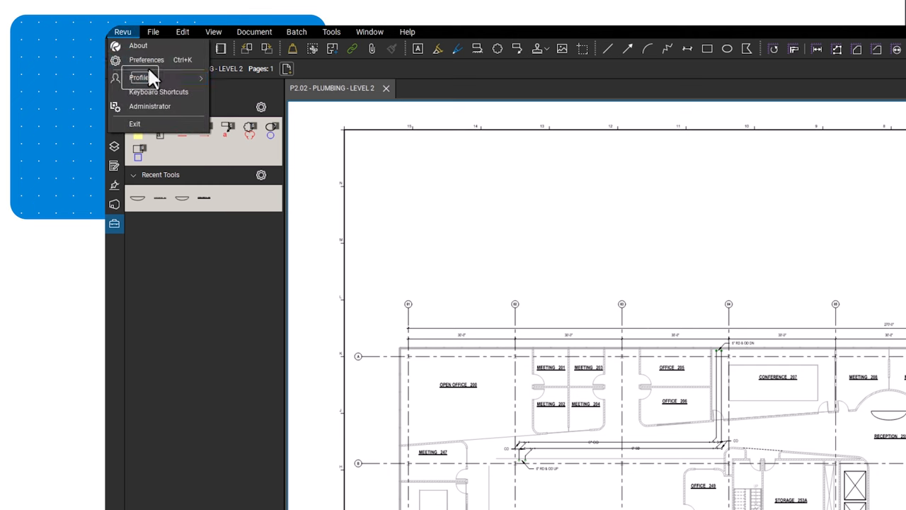
left_click(140, 78)
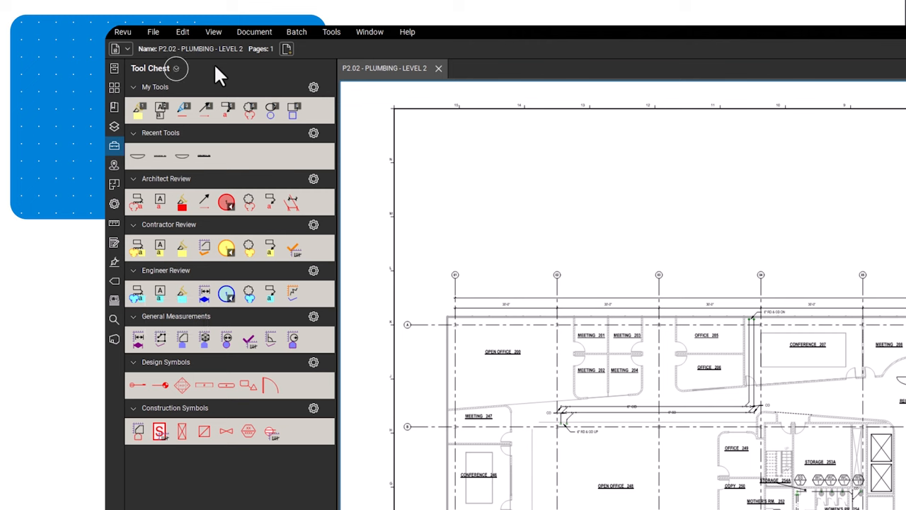
Add a tool set titled 'Office Plans Toolset' via Manage Tool Sets
left_click(154, 68)
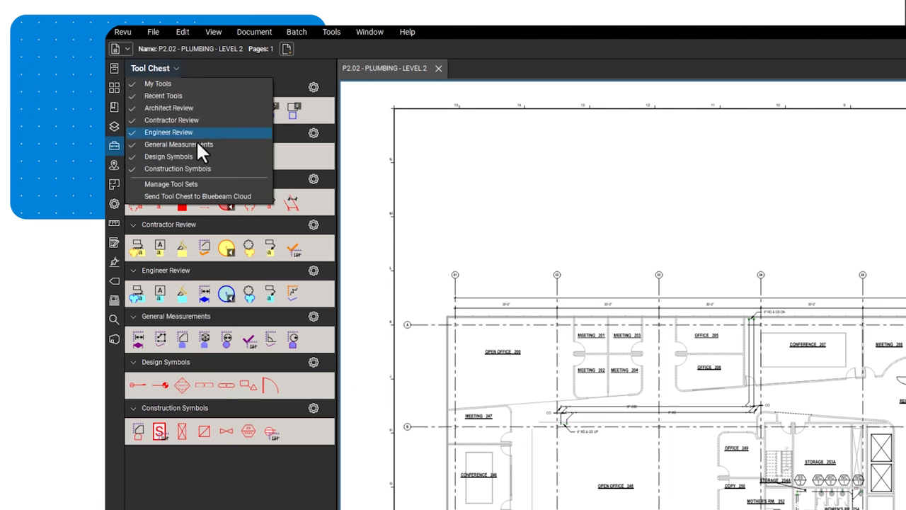
left_click(171, 184)
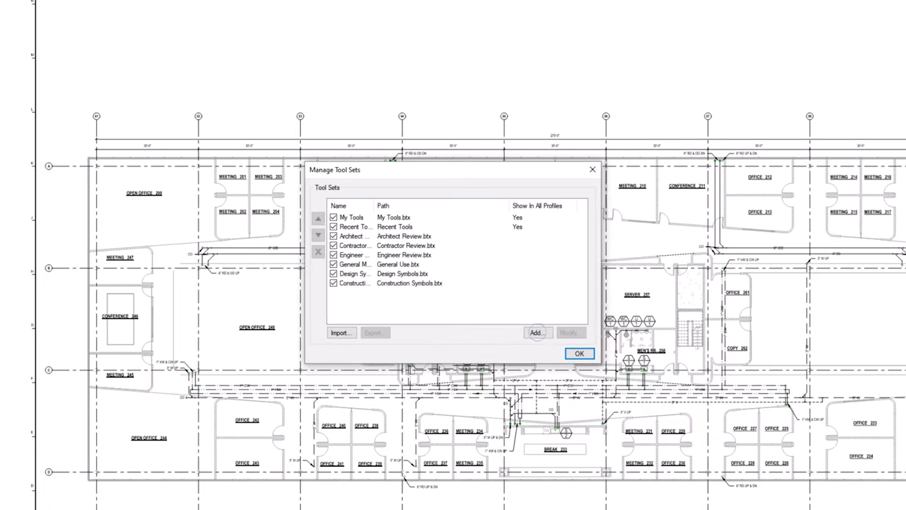
mouse_move(524, 322)
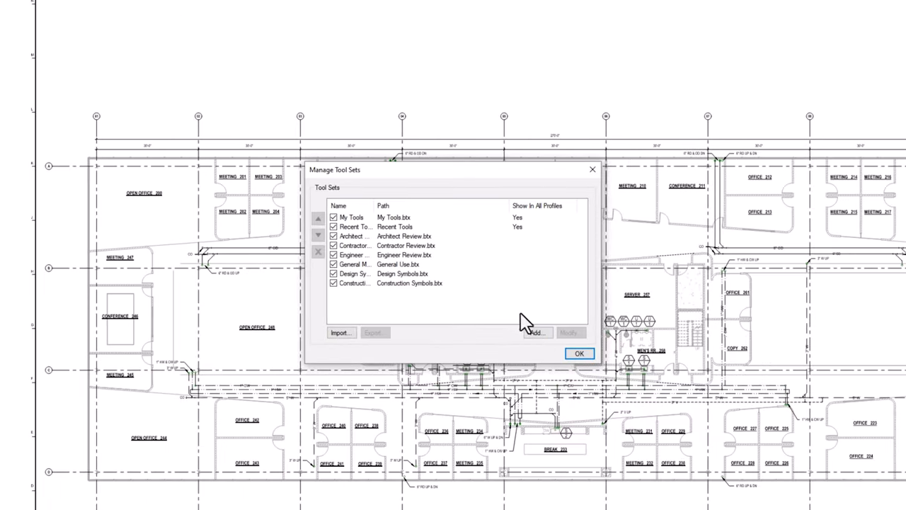
left_click(538, 332)
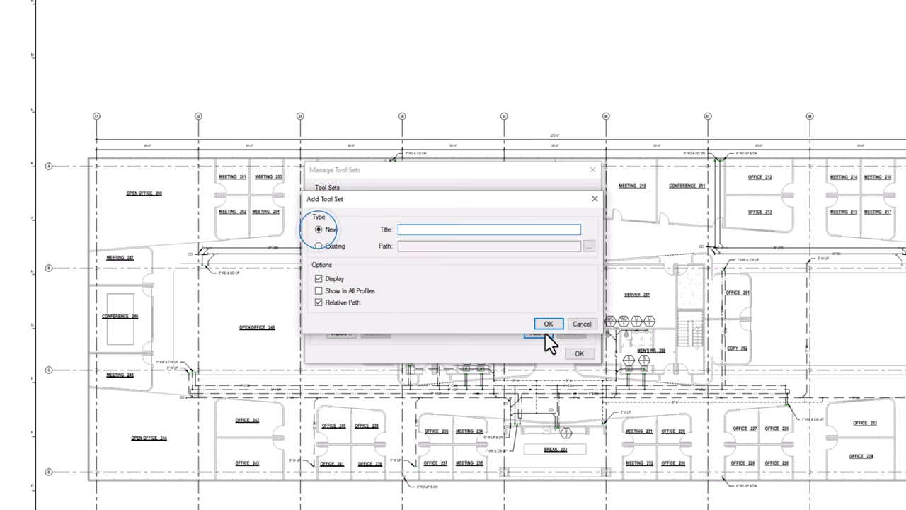
type("Office Plans")
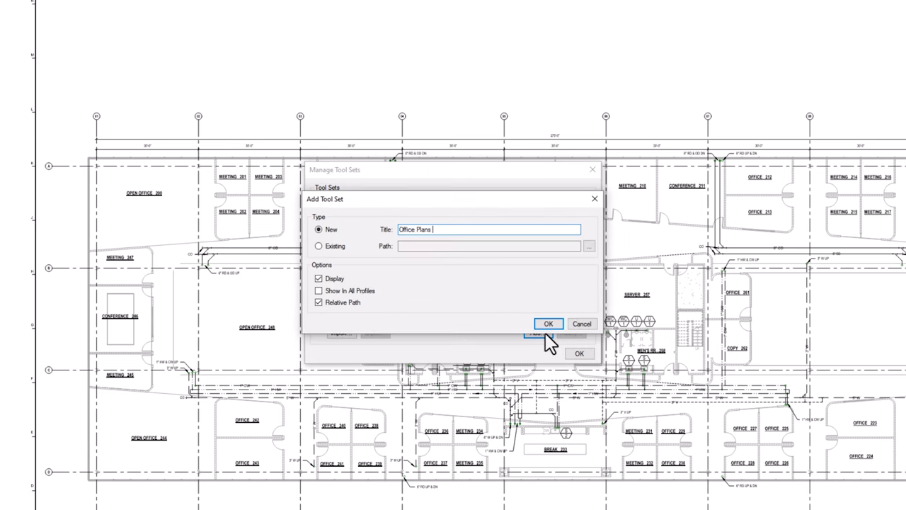
type("Toolset")
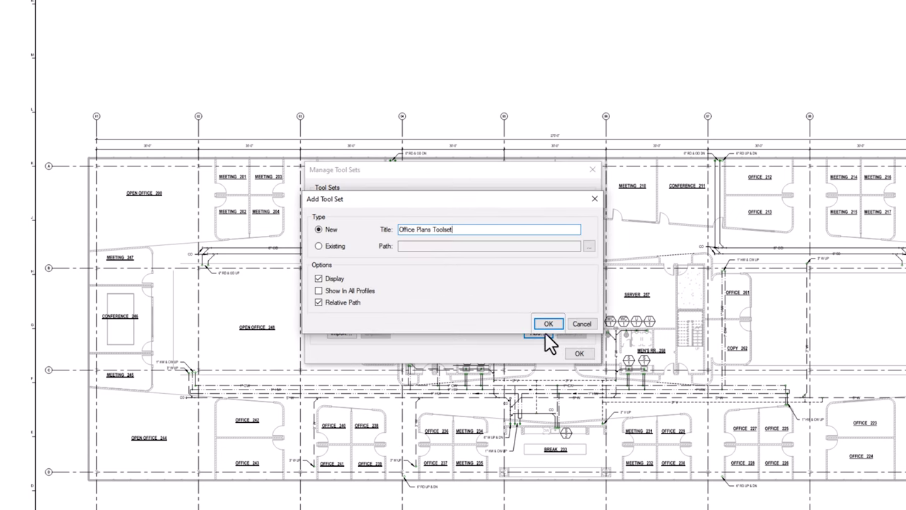
left_click(548, 323)
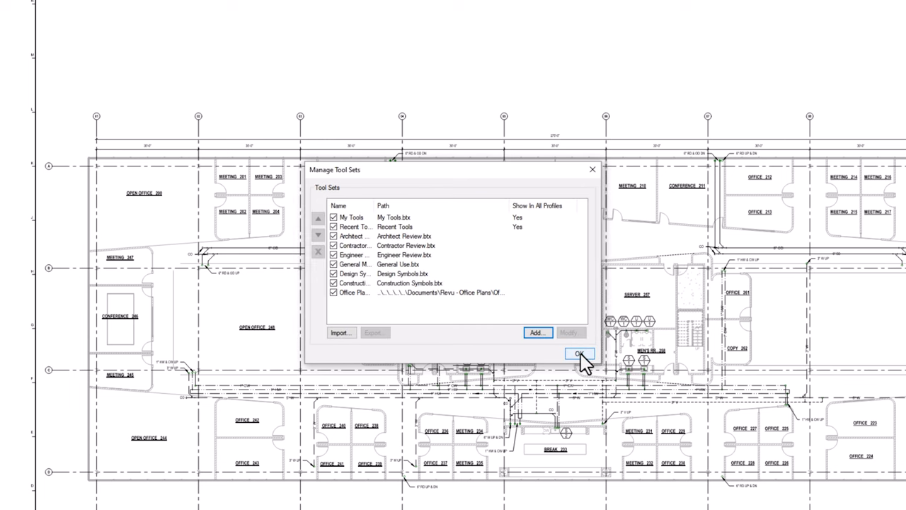
left_click(579, 354)
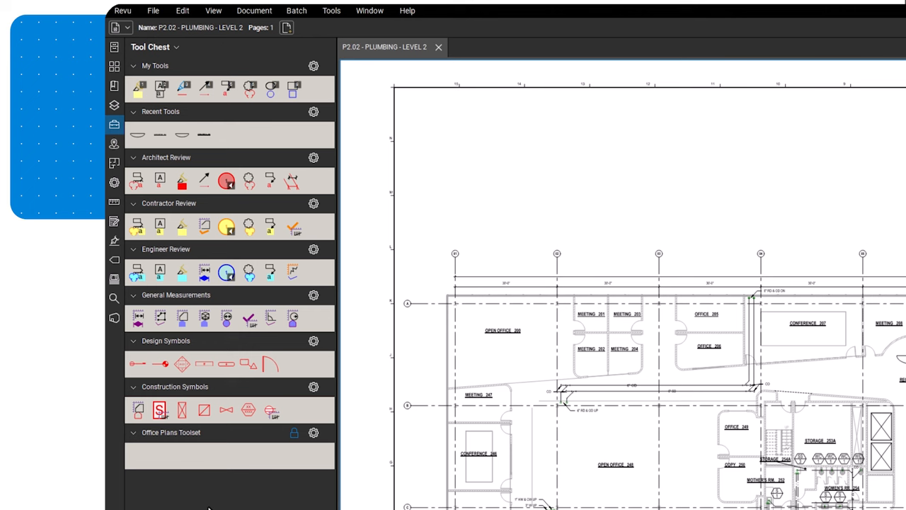
mouse_move(204, 501)
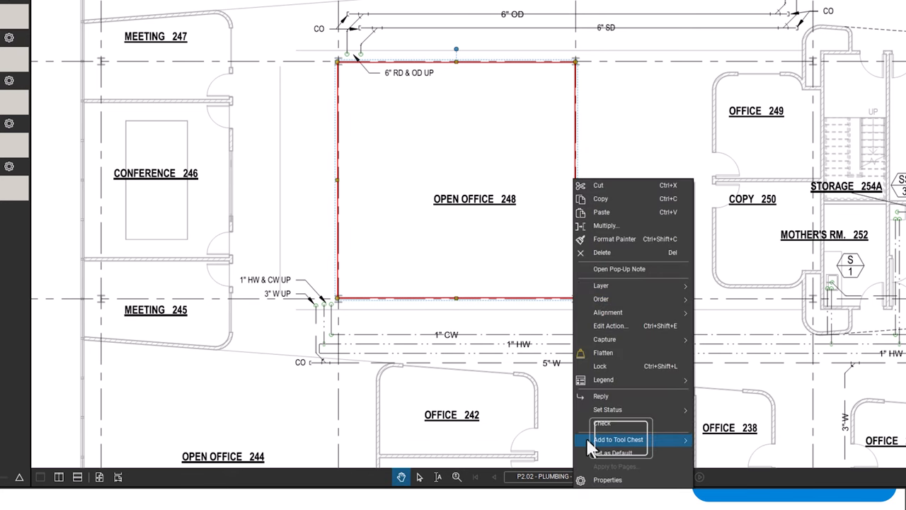
mouse_move(617, 439)
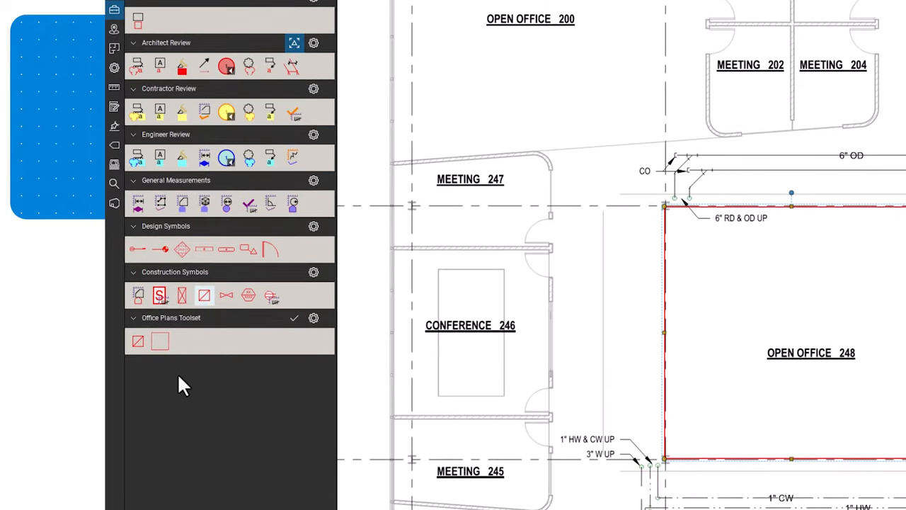
Right-click the Open Office 248 rectangle markup to add it to Office Plans Toolset
right_click(138, 341)
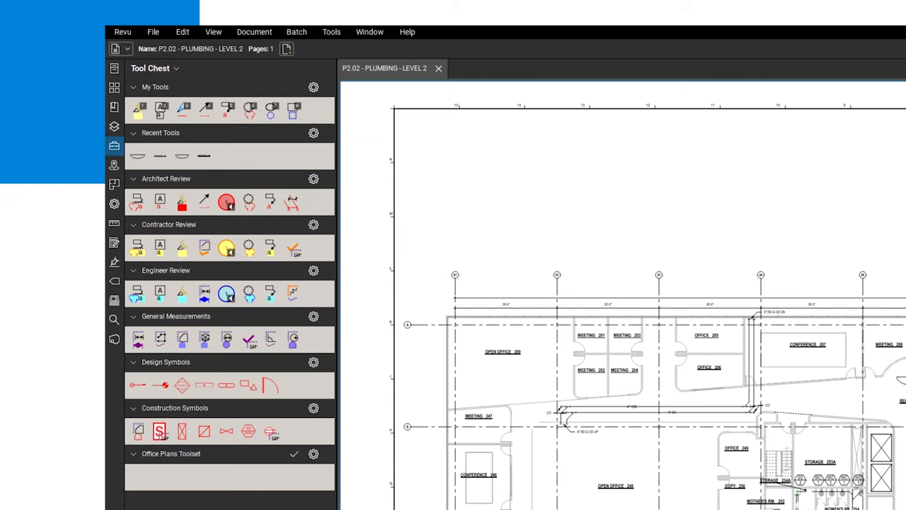
Open the Architect Review gear options and bring up its Dynamic Tool Set Scaler
left_click(137, 203)
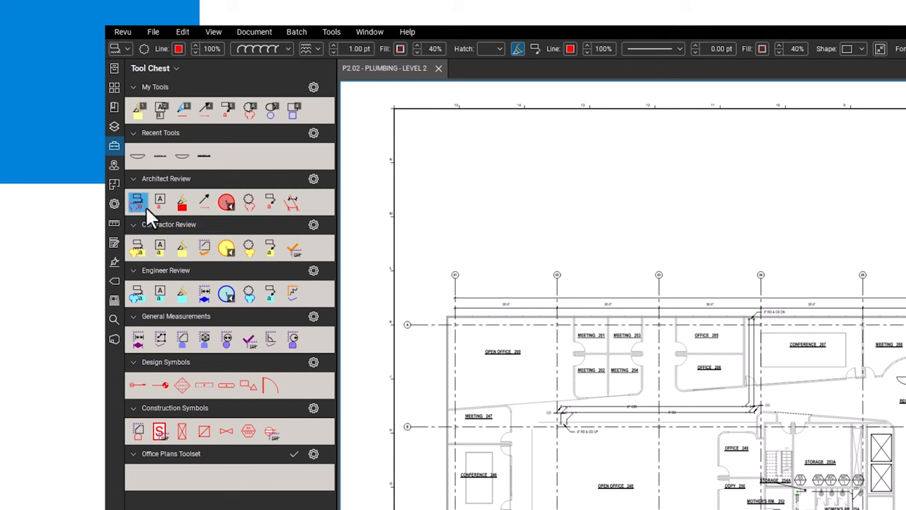
mouse_move(163, 226)
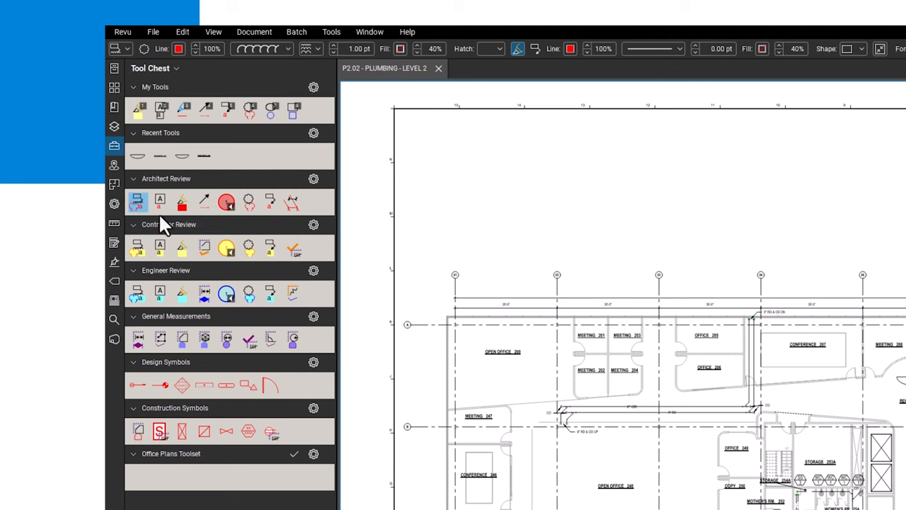
left_click(313, 179)
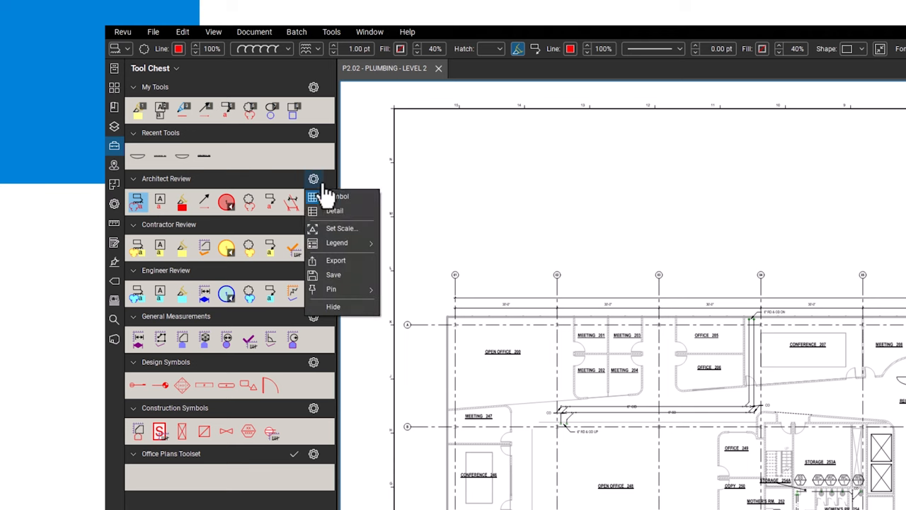
mouse_move(354, 202)
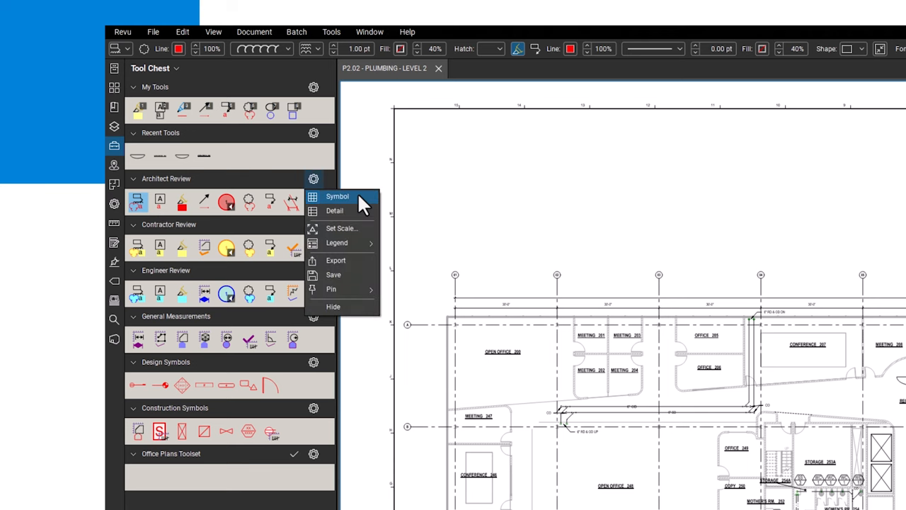
mouse_move(365, 215)
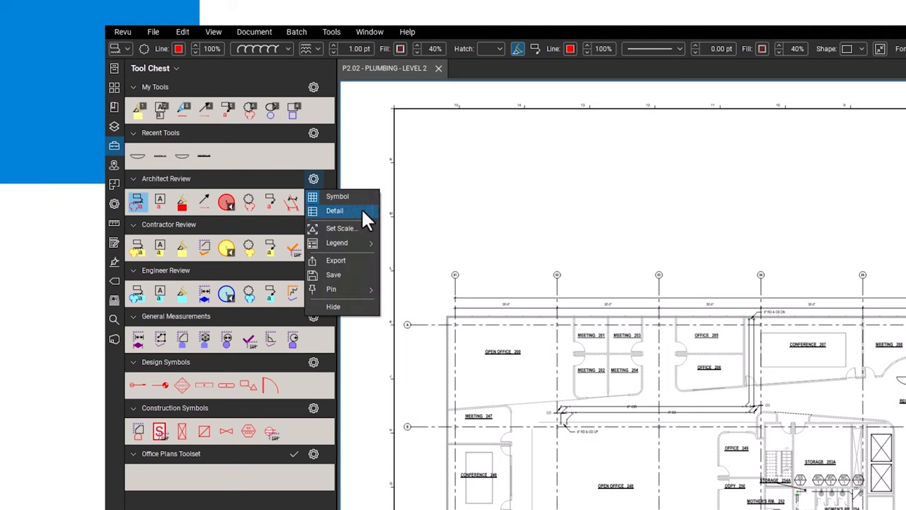
left_click(334, 211)
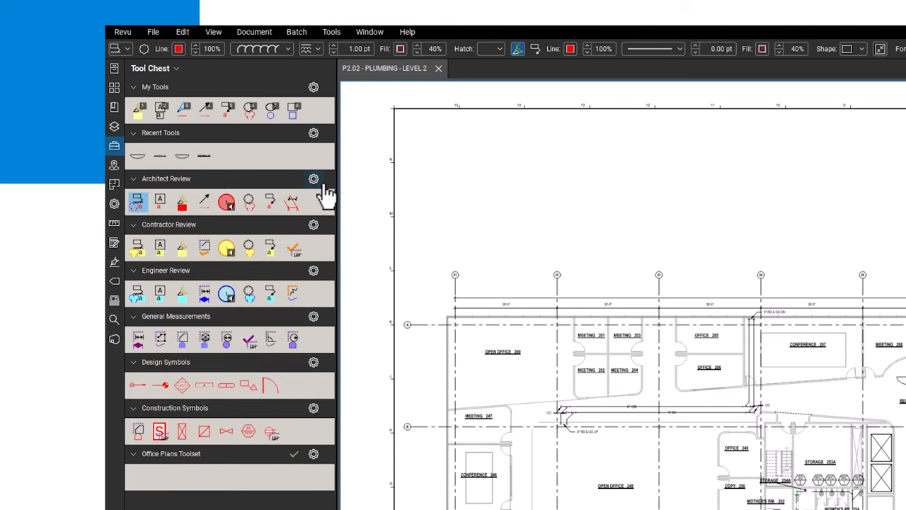
left_click(313, 178)
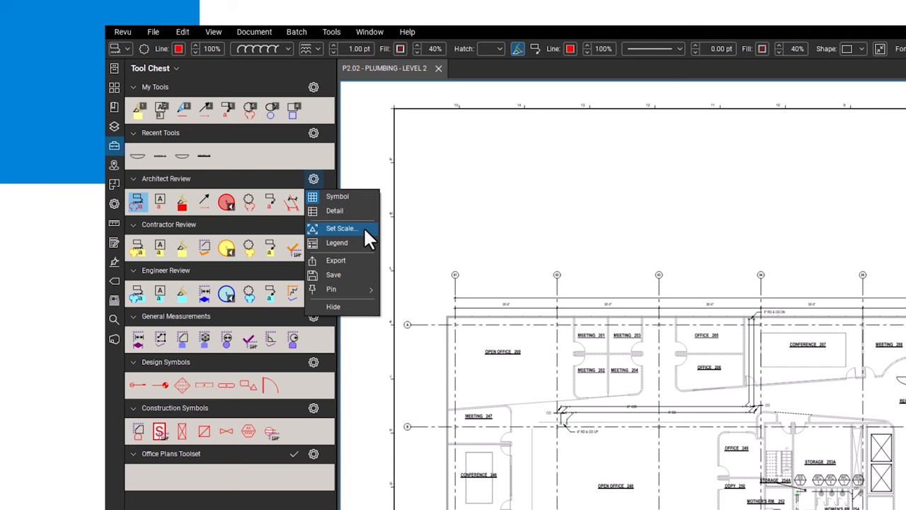
left_click(340, 228)
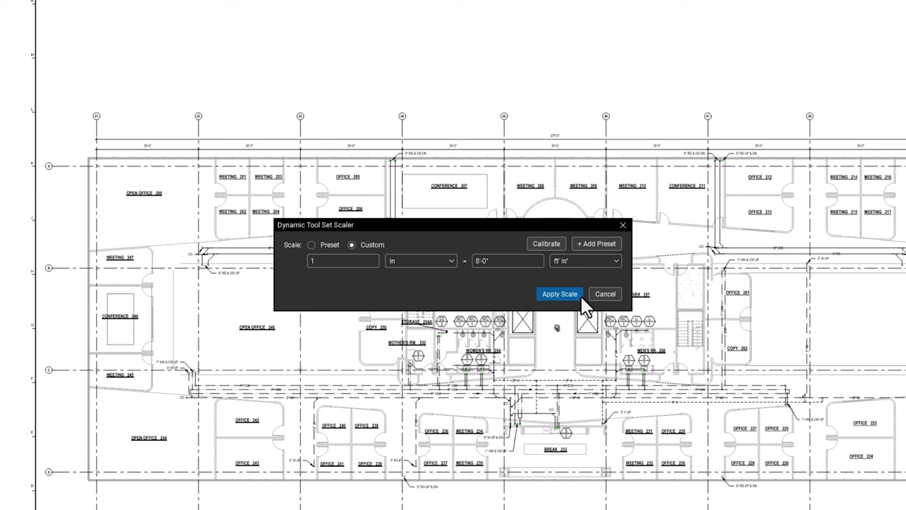
Apply the custom 1 in = 8'-0" scale in the Dynamic Tool Set Scaler
left_click(560, 294)
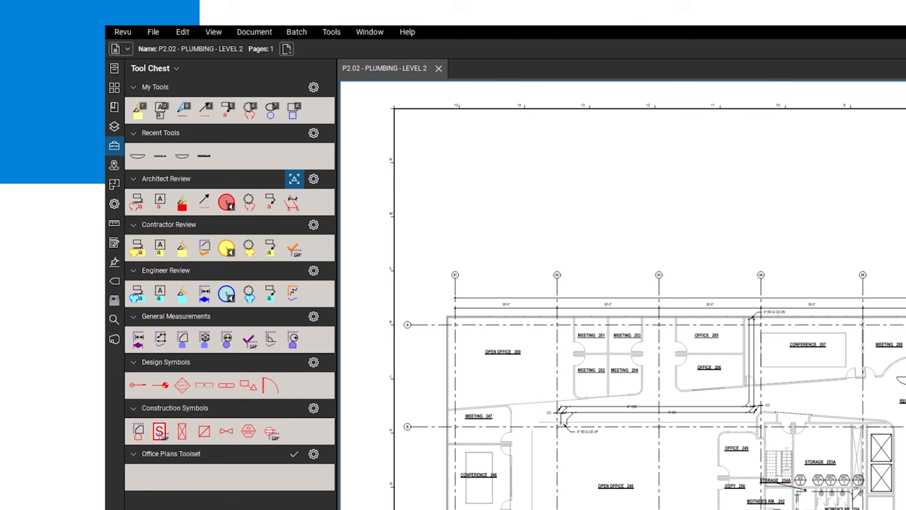
mouse_move(331, 199)
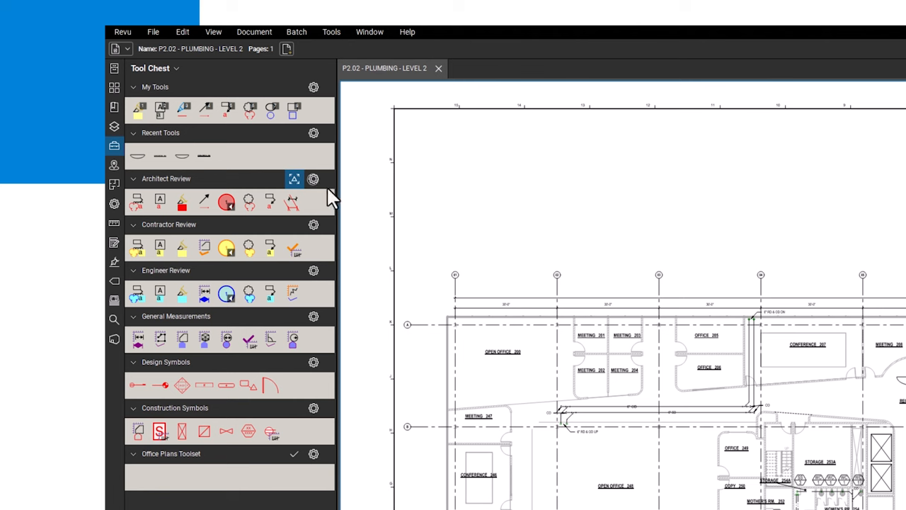
Export the scaled Architect Review set as a tool set file named Architect Review
left_click(314, 178)
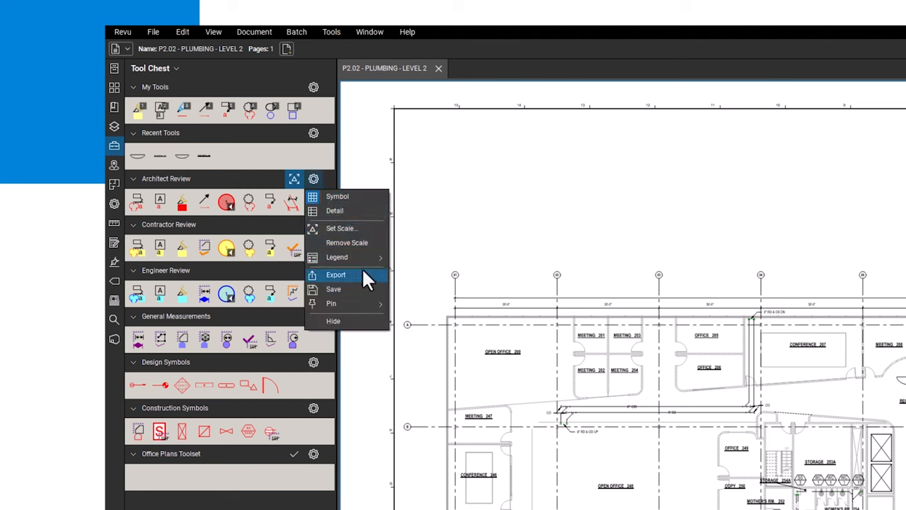
left_click(335, 275)
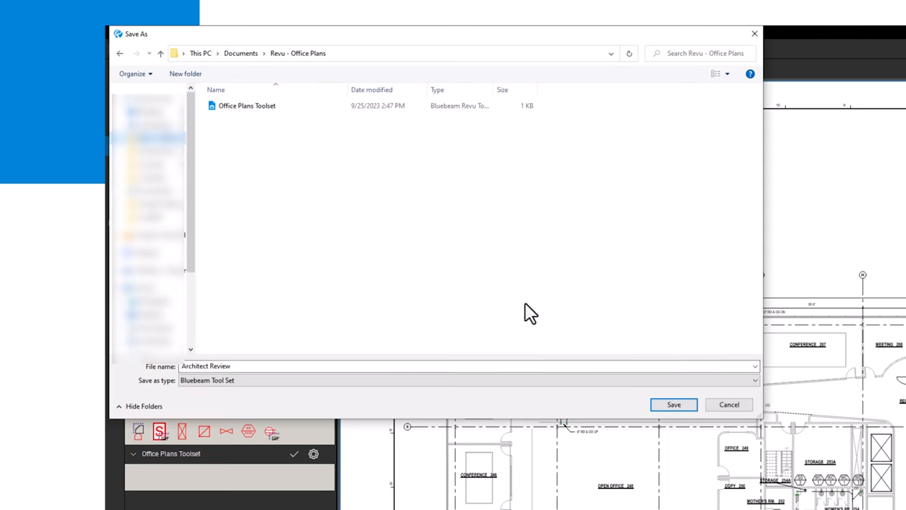
mouse_move(673, 404)
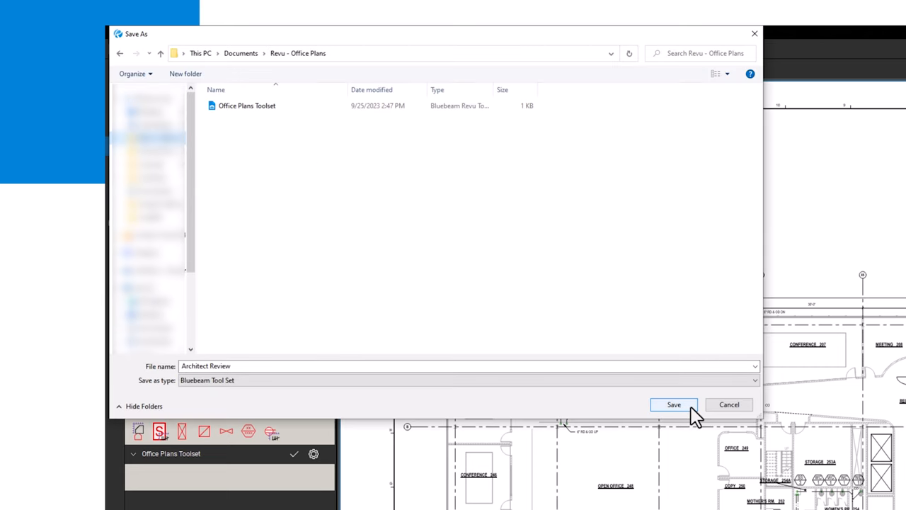
left_click(674, 405)
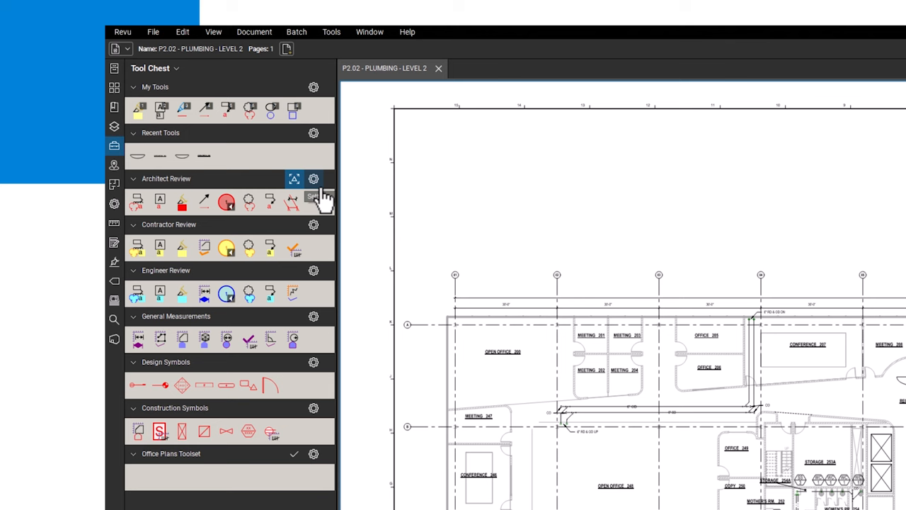
Import the Architect Review tool set file through Manage Tool Sets
left_click(177, 68)
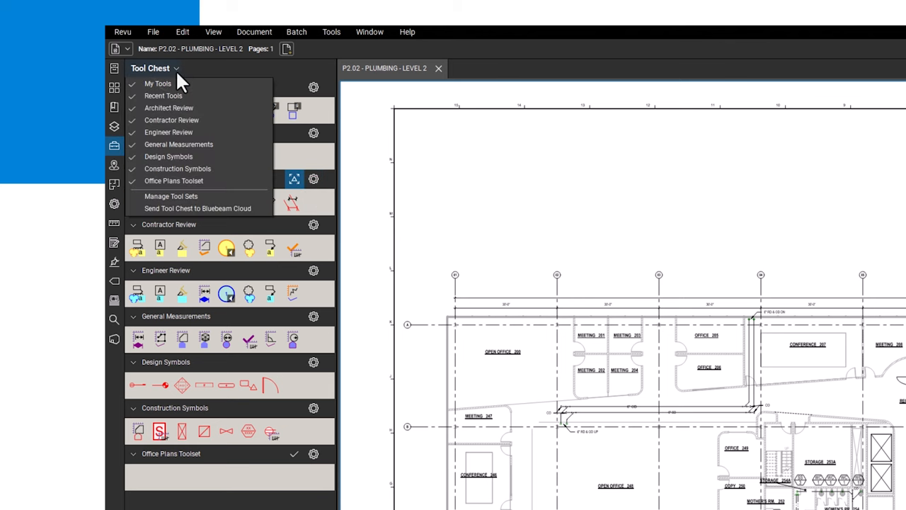
mouse_move(171, 196)
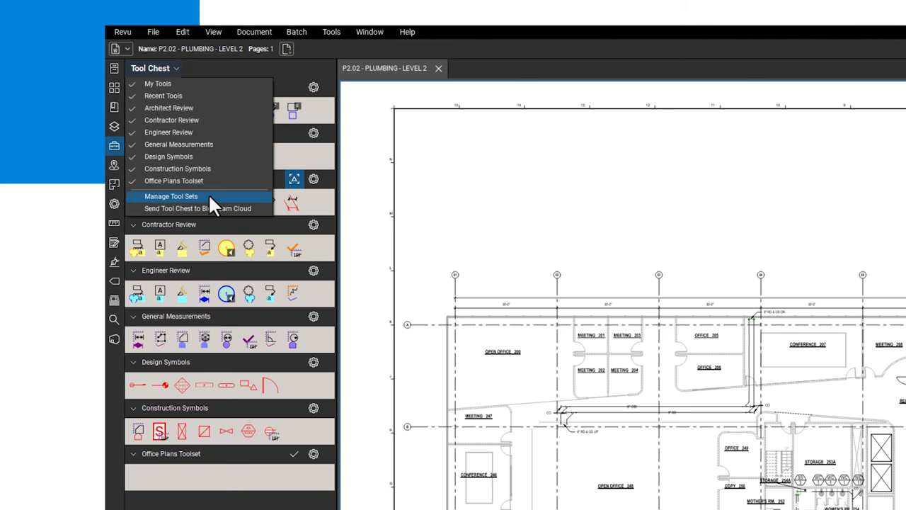
left_click(171, 196)
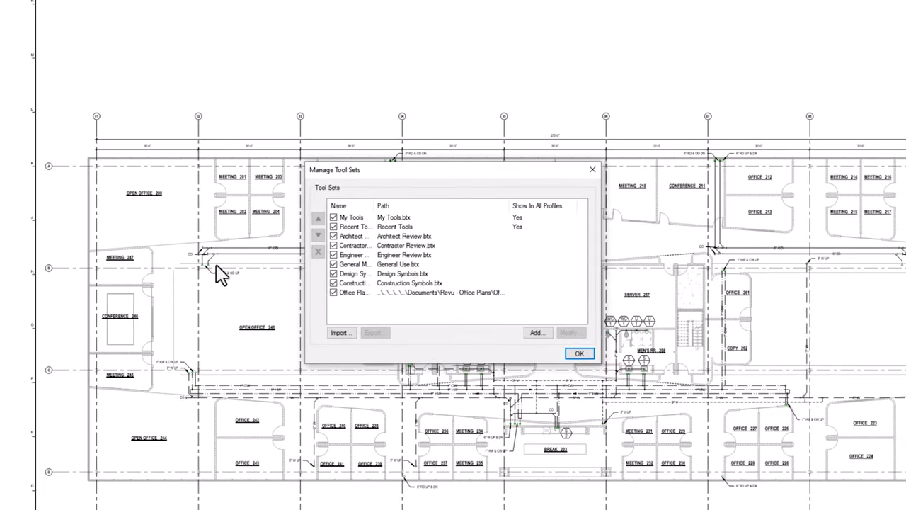
left_click(340, 333)
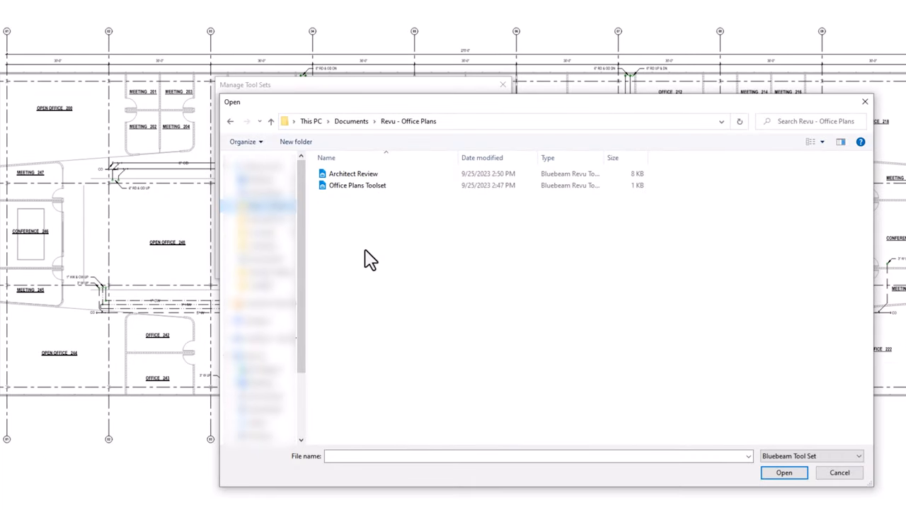
left_click(357, 185)
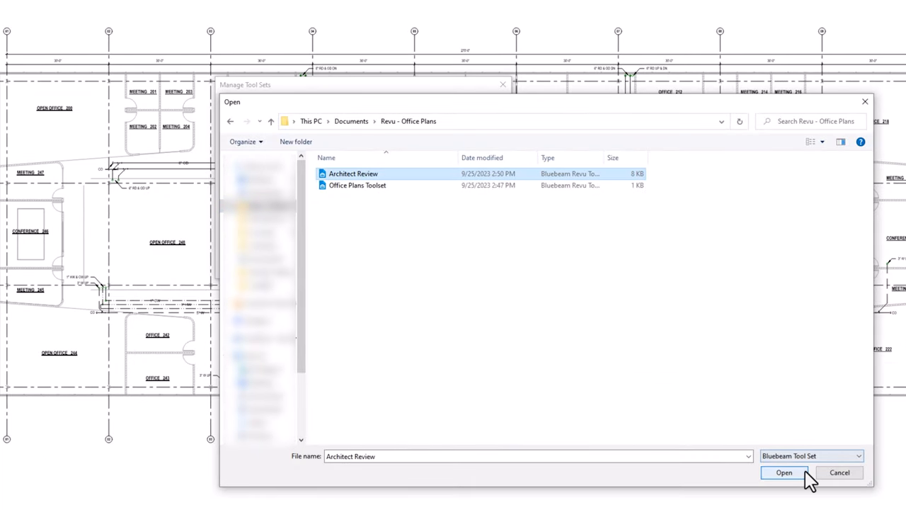
left_click(784, 473)
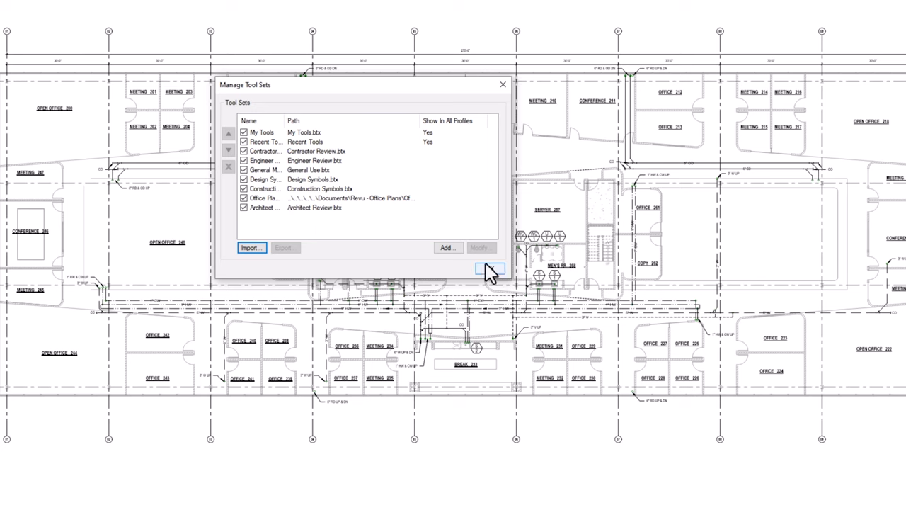